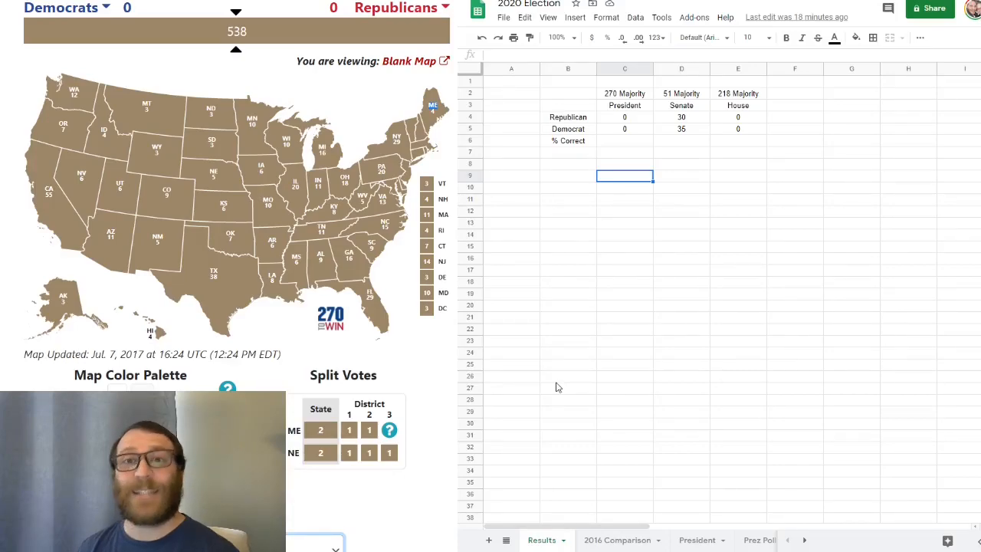
Open the 2016 Comparison sheet, then the Prez Polls sheet of 538 averages
{"action": "left_click", "coordinate": [697, 540]}
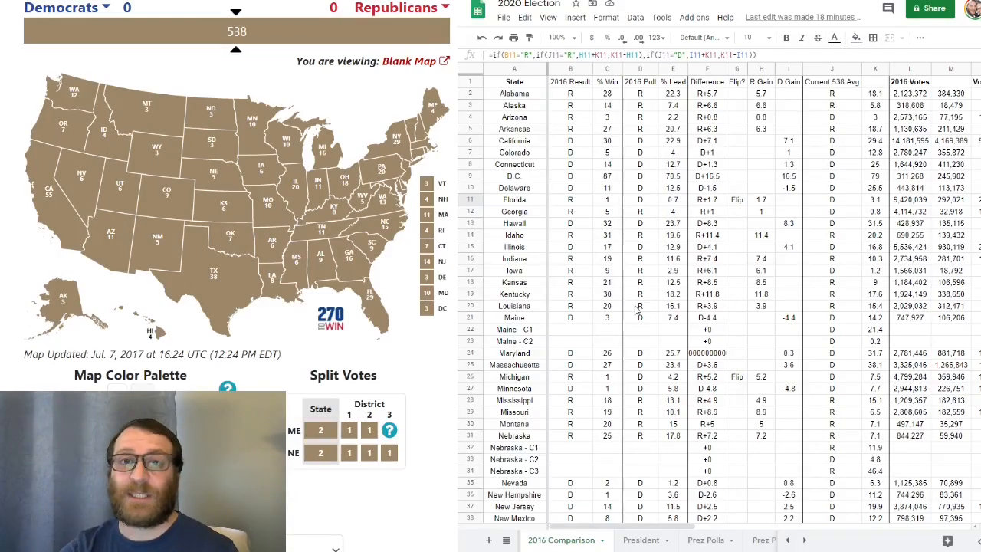
{"action": "left_click", "coordinate": [707, 539]}
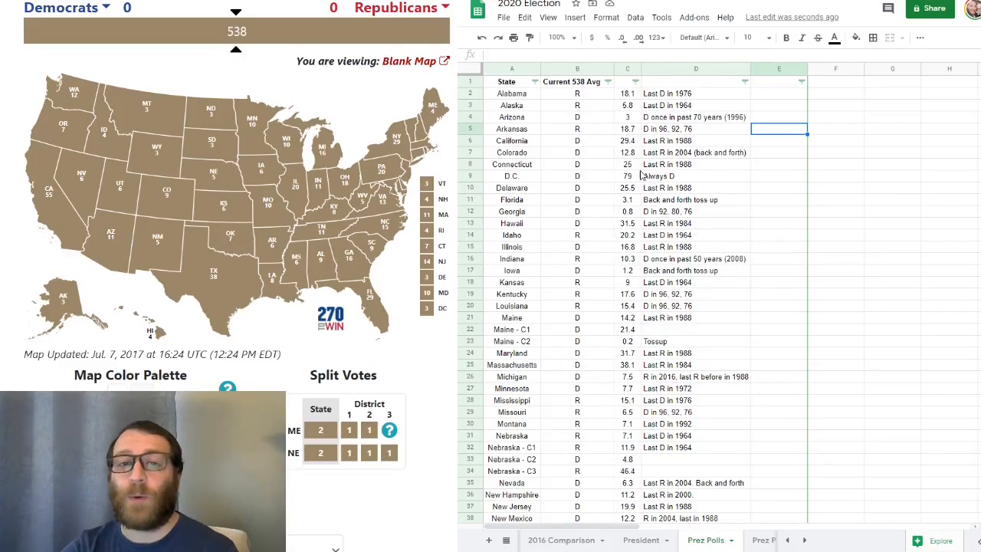
{"action": "mouse_move", "coordinate": [649, 148]}
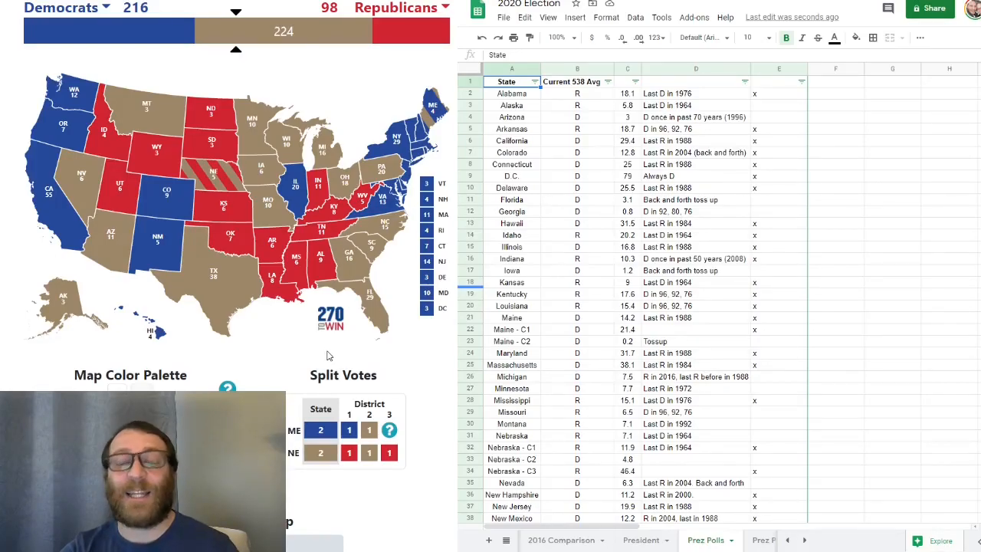
{"action": "mouse_move", "coordinate": [306, 359]}
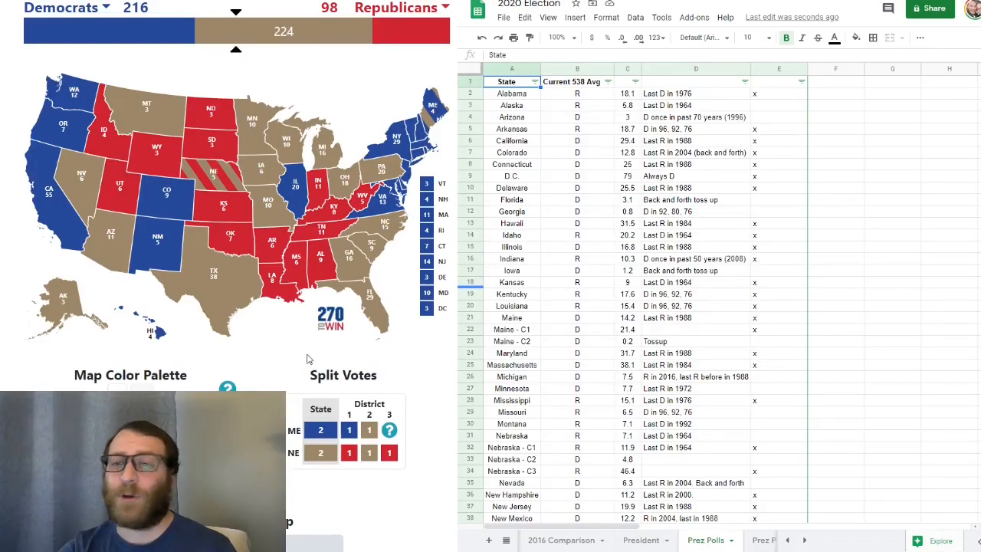
Color Alaska red and Arizona, Florida, Georgia and Iowa blue on the map
{"action": "left_click", "coordinate": [63, 302]}
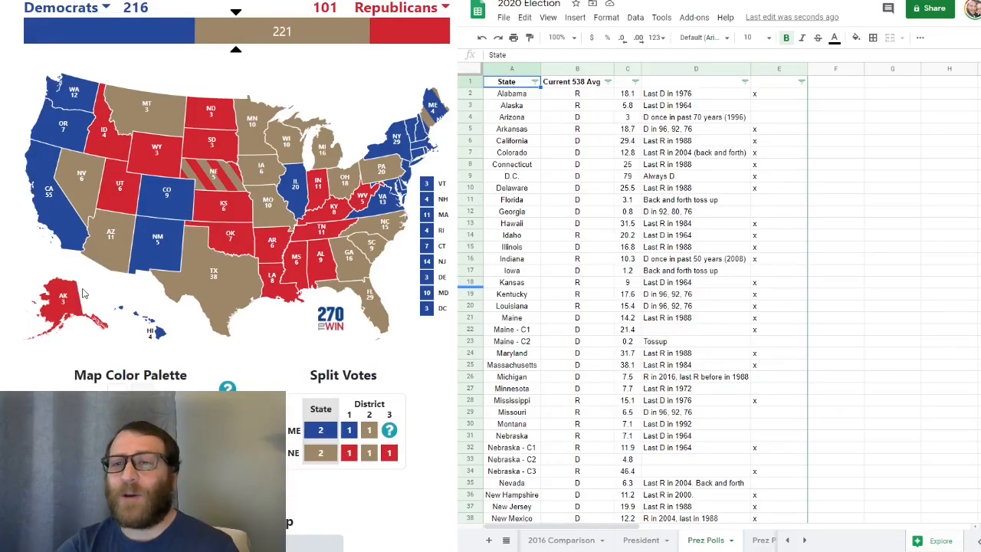
{"action": "mouse_move", "coordinate": [109, 288]}
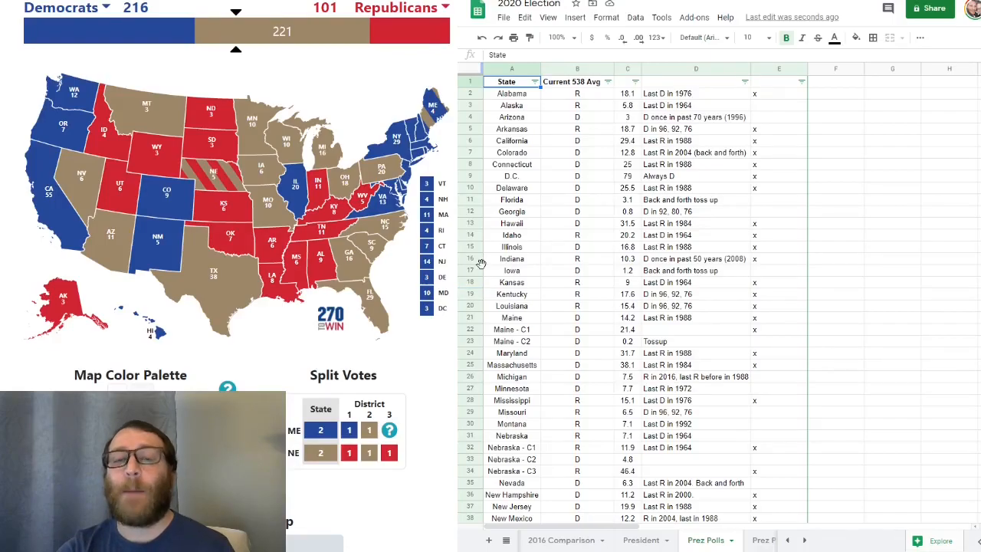
{"action": "left_click", "coordinate": [111, 238]}
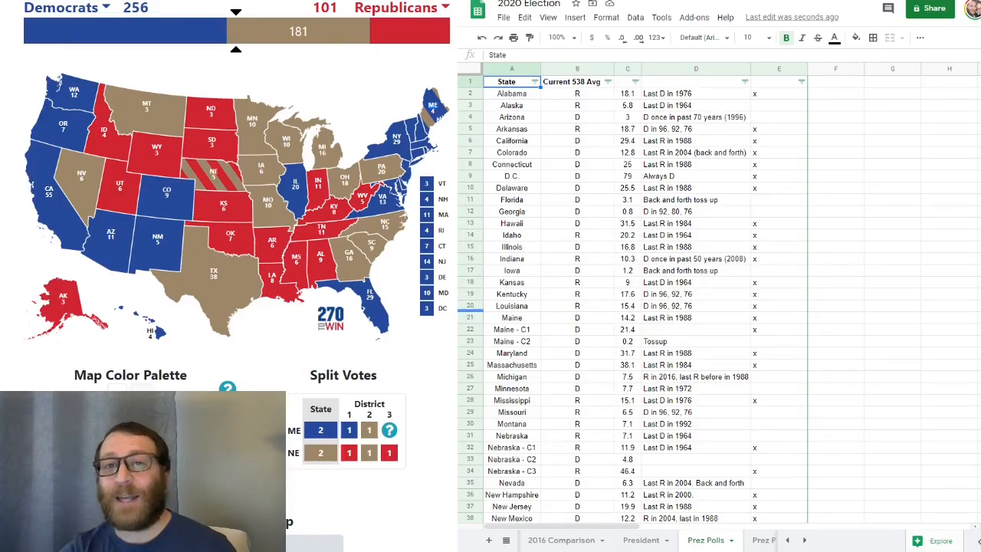
{"action": "left_click", "coordinate": [344, 264]}
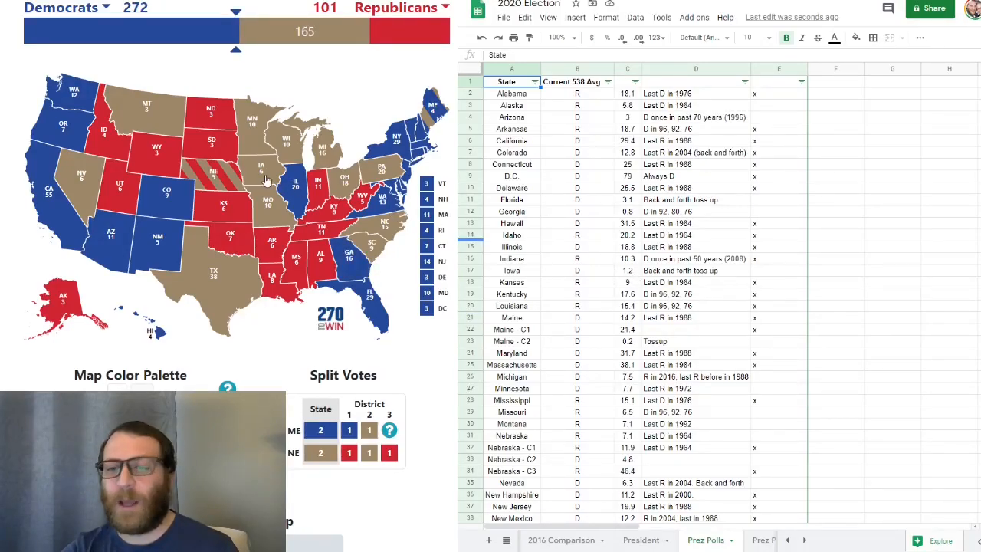
{"action": "left_click", "coordinate": [262, 170]}
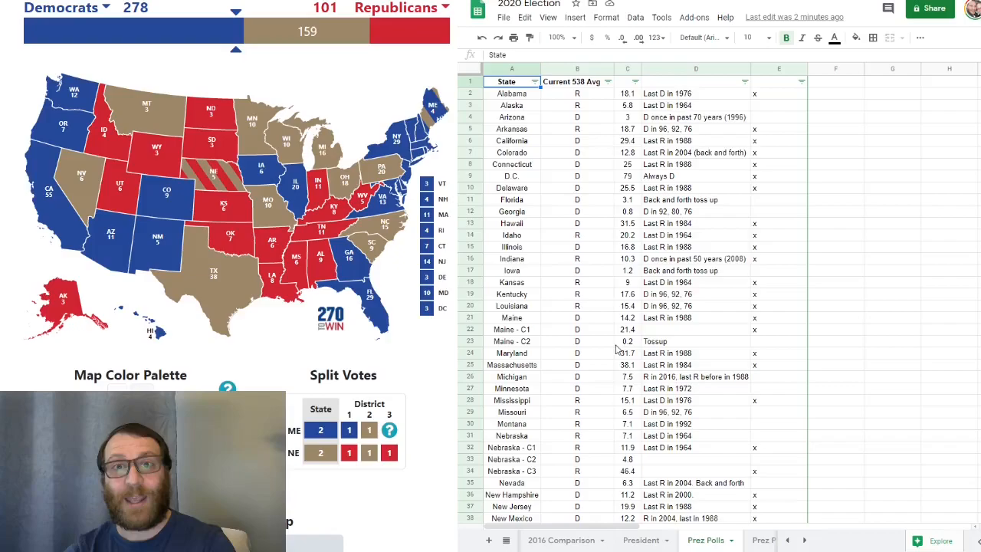
Give Michigan and Minnesota to the Democrats on the 270toWin map
{"action": "left_click", "coordinate": [696, 376]}
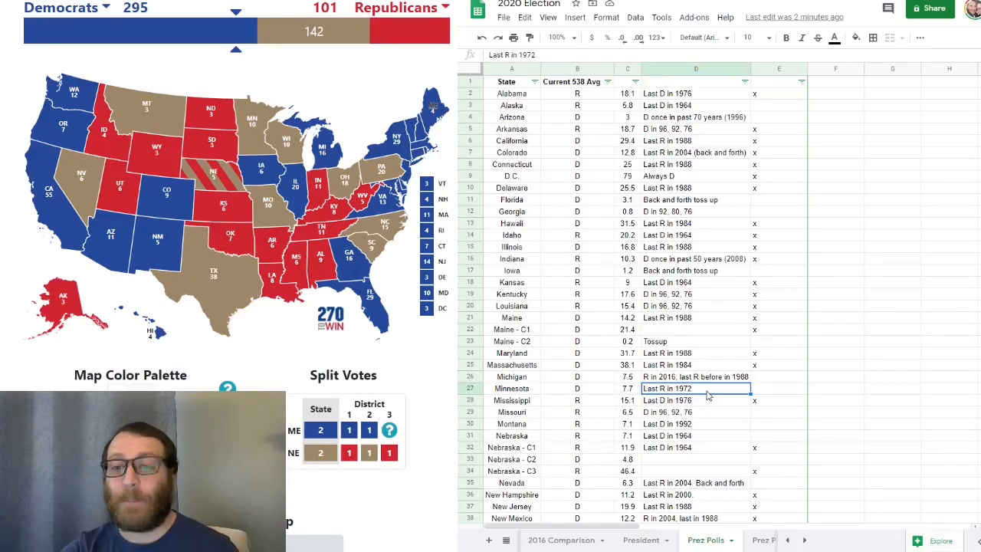
{"action": "left_click", "coordinate": [696, 412]}
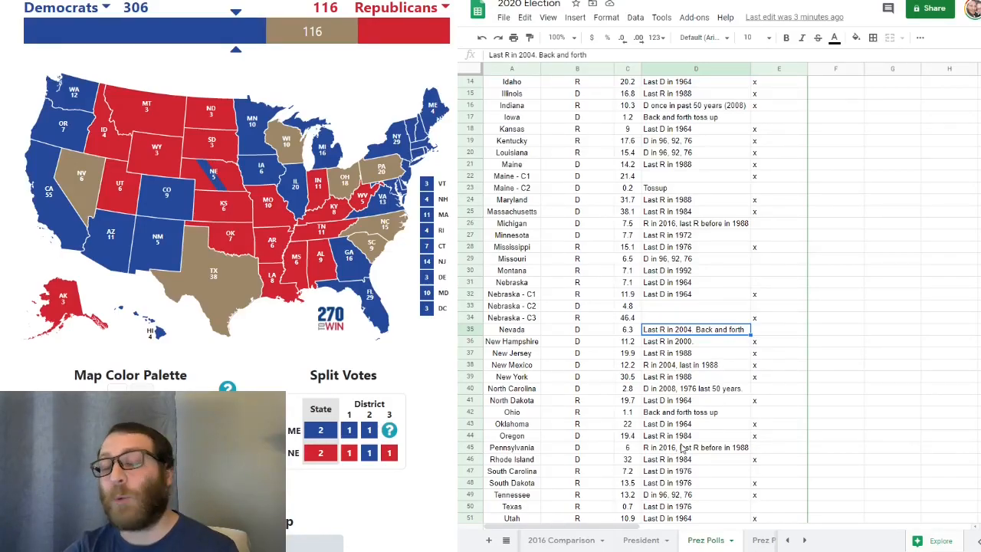
Give Nevada to the Democrats on the 270toWin map
{"action": "left_click", "coordinate": [695, 388]}
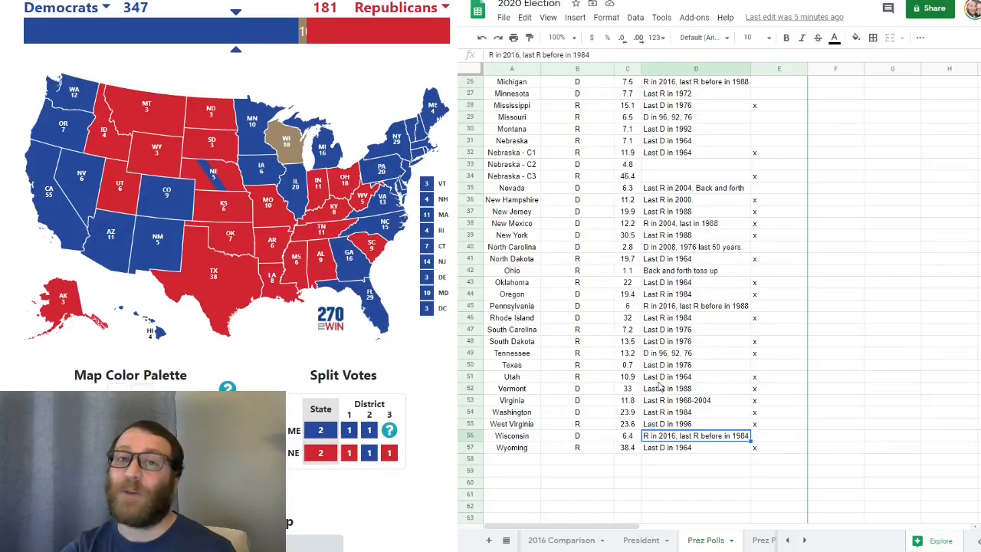
Turn Wisconsin blue, finishing the map at 357 Democrats to 181 Republicans
{"action": "left_click", "coordinate": [285, 142]}
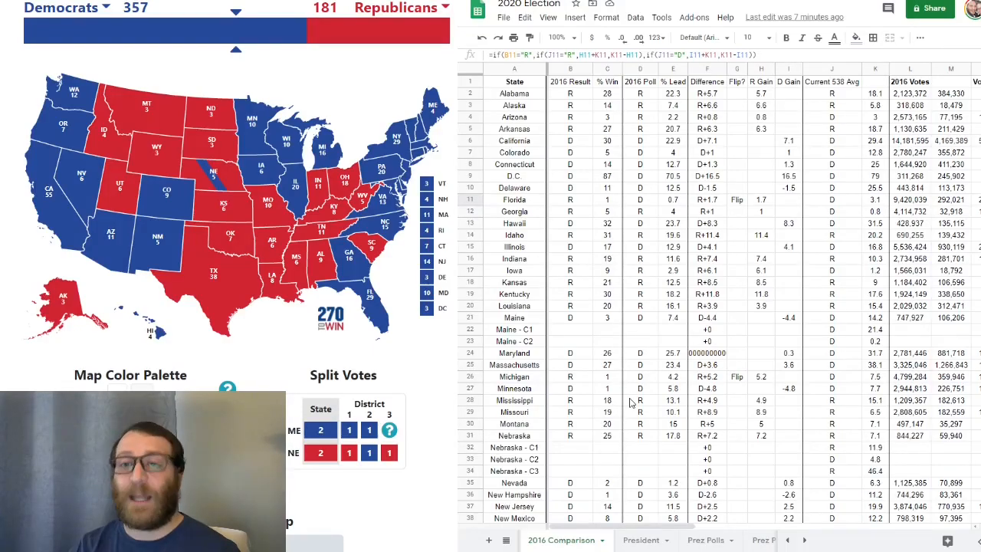
{"action": "left_click", "coordinate": [514, 92]}
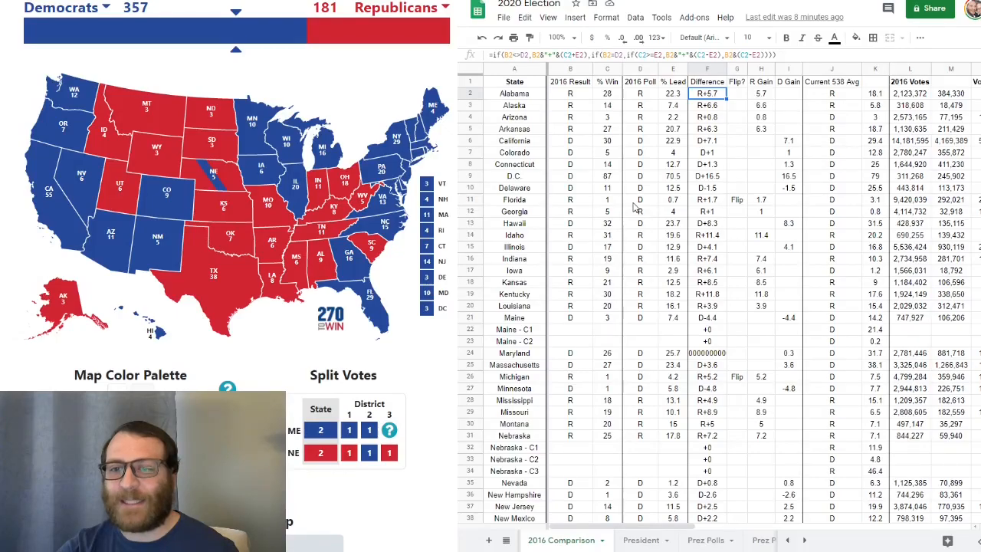
{"action": "left_click", "coordinate": [640, 200]}
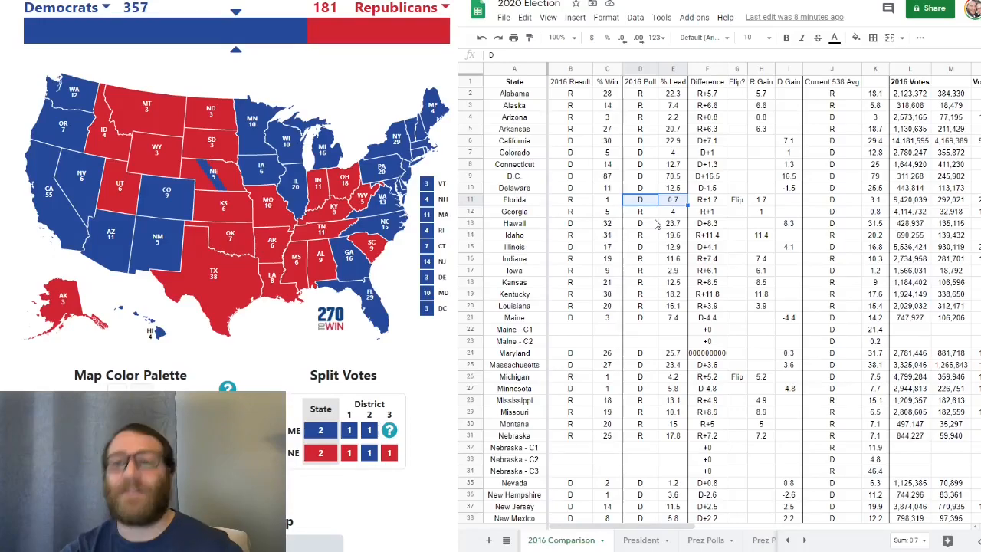
{"action": "scroll", "scroll_direction": "down", "scroll_amount": 3}
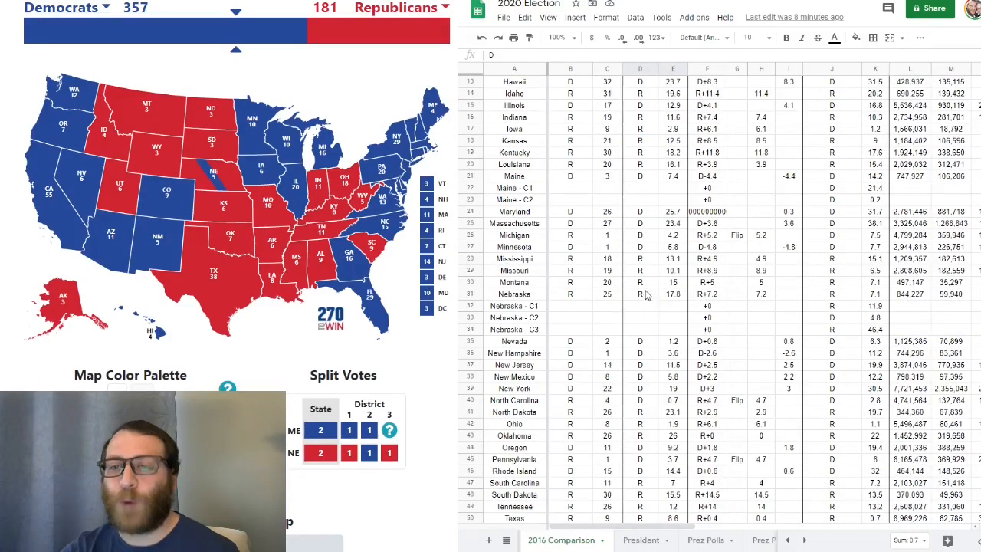
{"action": "mouse_move", "coordinate": [639, 243]}
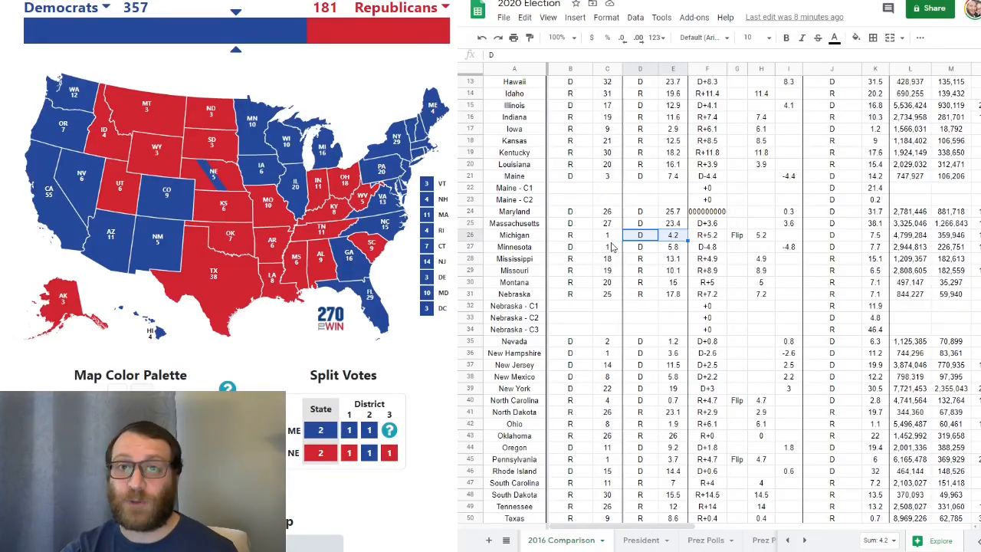
Inspect Georgia's Flip formula in column Q of the adjusted polls sheet
{"action": "scroll", "scroll_direction": "down", "scroll_amount": 3}
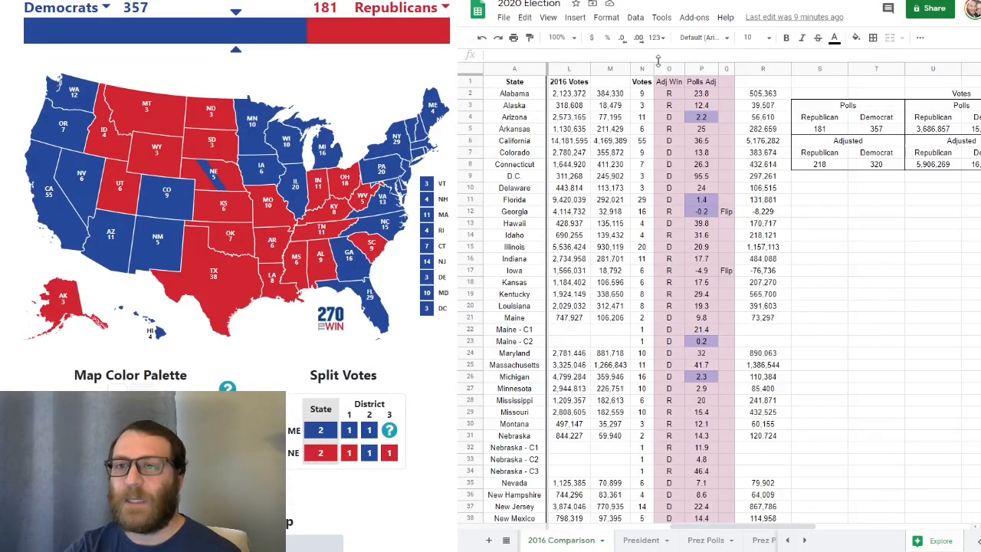
{"action": "left_click", "coordinate": [668, 69]}
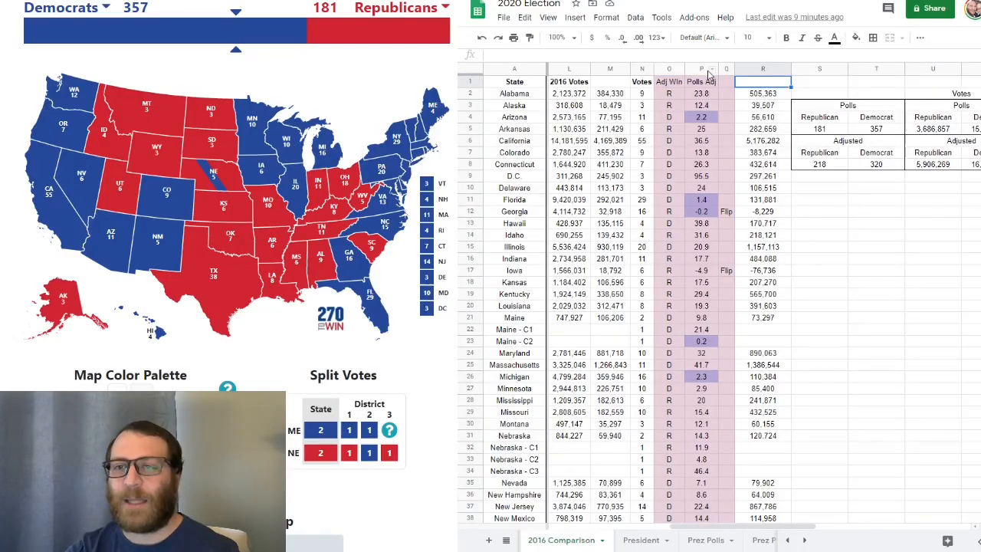
{"action": "mouse_move", "coordinate": [730, 279]}
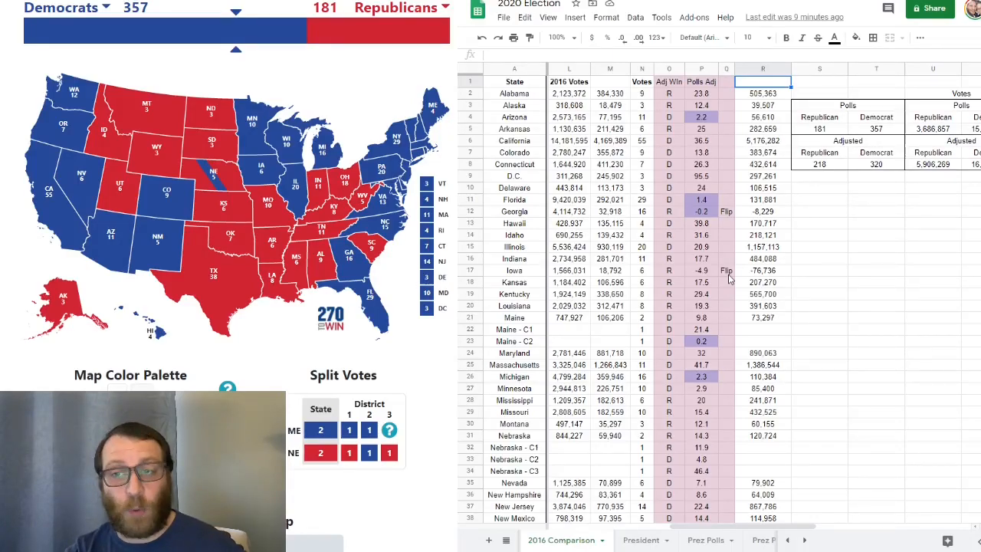
{"action": "left_click", "coordinate": [725, 210]}
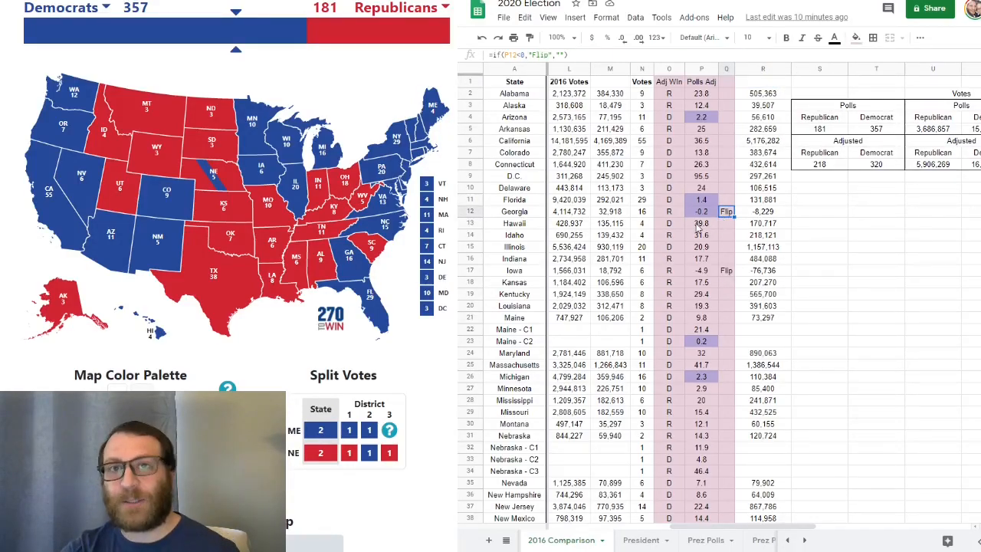
{"action": "scroll", "scroll_direction": "down", "scroll_amount": 3}
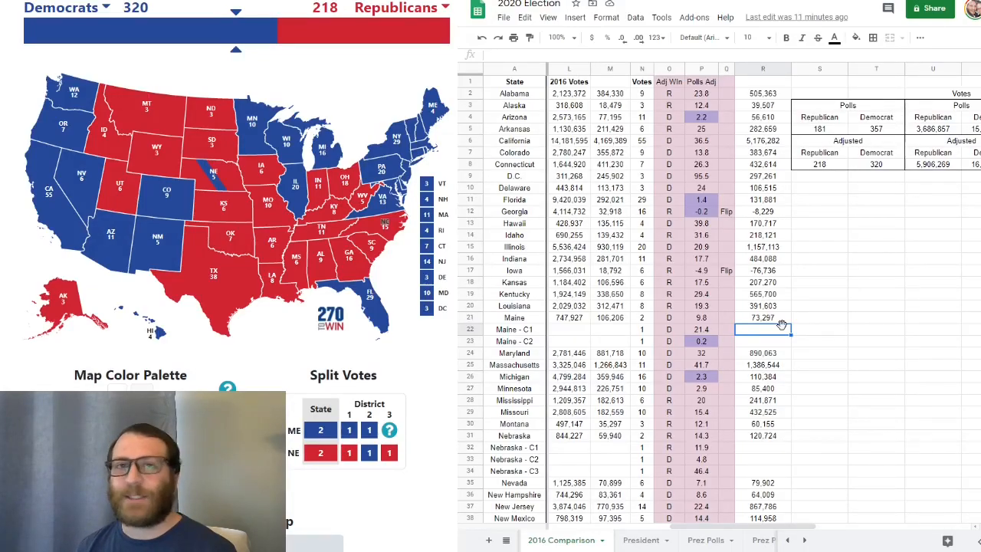
{"action": "left_click", "coordinate": [700, 117]}
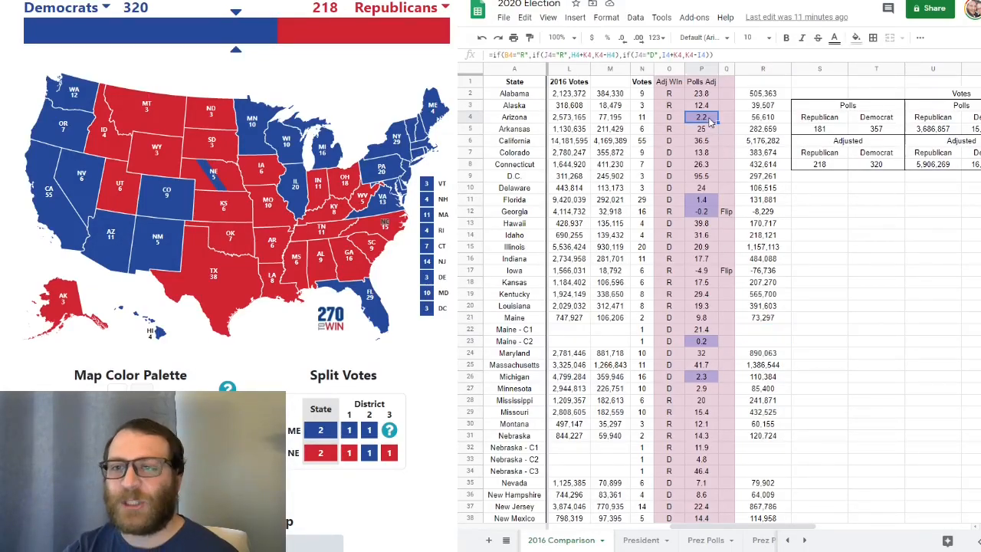
{"action": "left_click", "coordinate": [701, 199]}
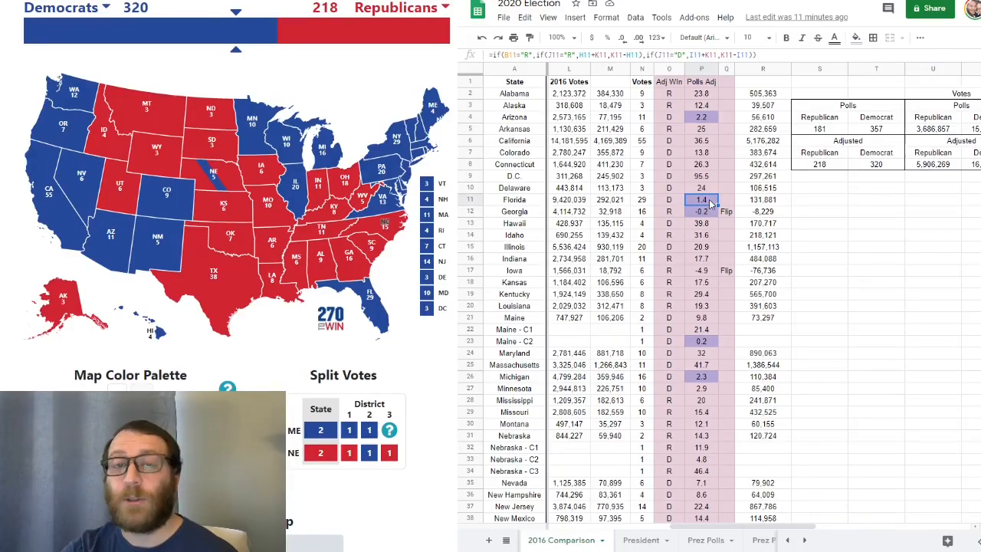
{"action": "left_click", "coordinate": [702, 341]}
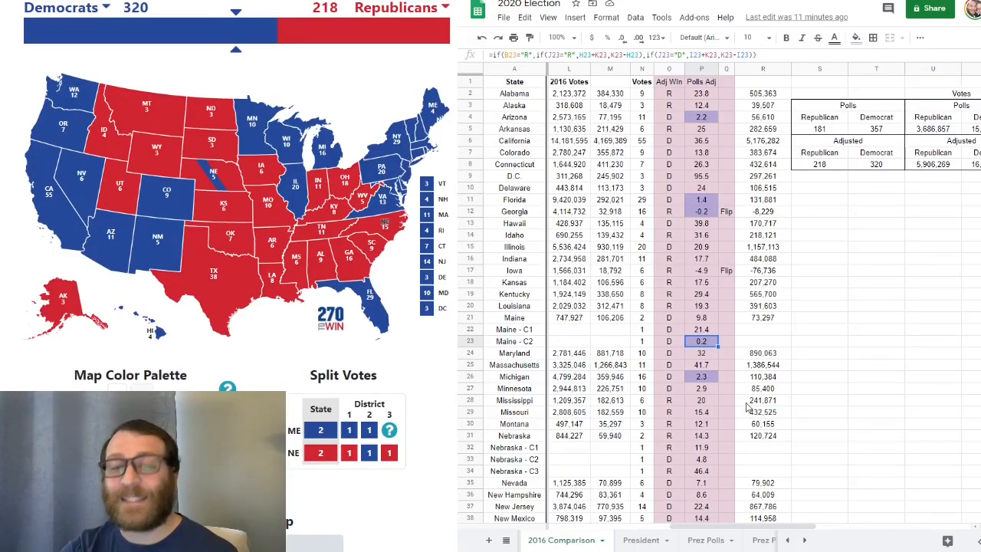
{"action": "left_click", "coordinate": [700, 376]}
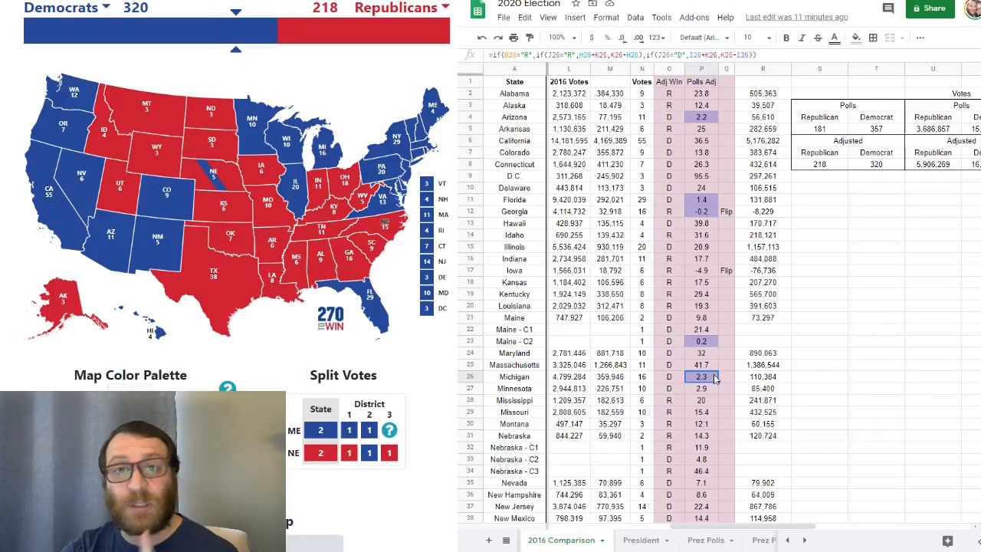
{"action": "scroll", "scroll_direction": "down", "scroll_amount": 3}
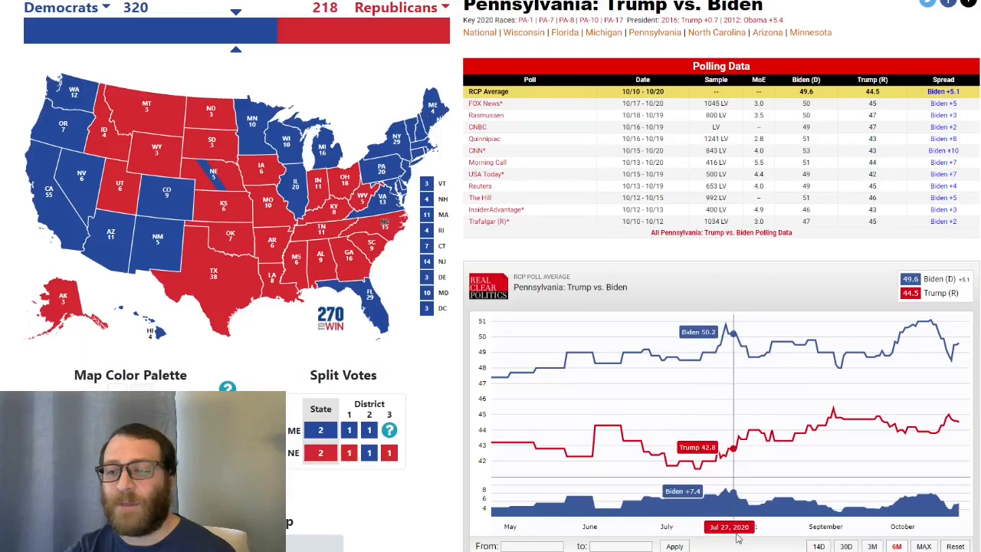
{"action": "mouse_move", "coordinate": [830, 499]}
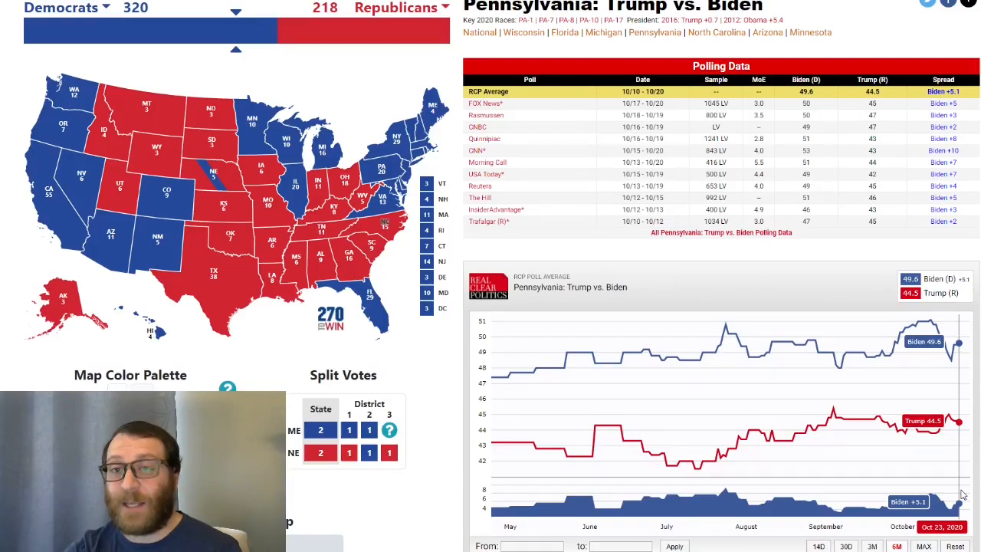
Go to Florida's RealClearPolitics polling page, showing Biden up 1.5
{"action": "left_click", "coordinate": [565, 33]}
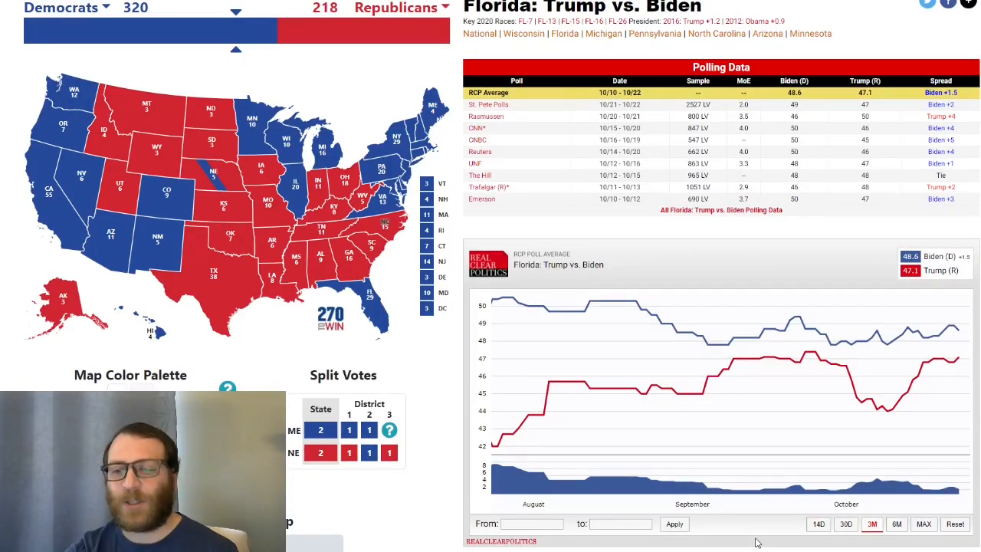
{"action": "mouse_move", "coordinate": [536, 490]}
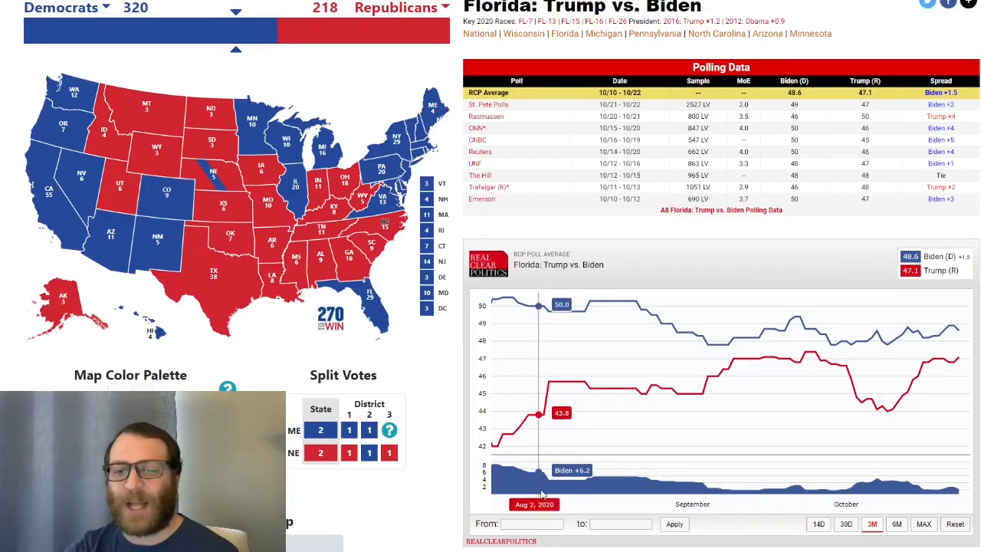
{"action": "mouse_move", "coordinate": [692, 483]}
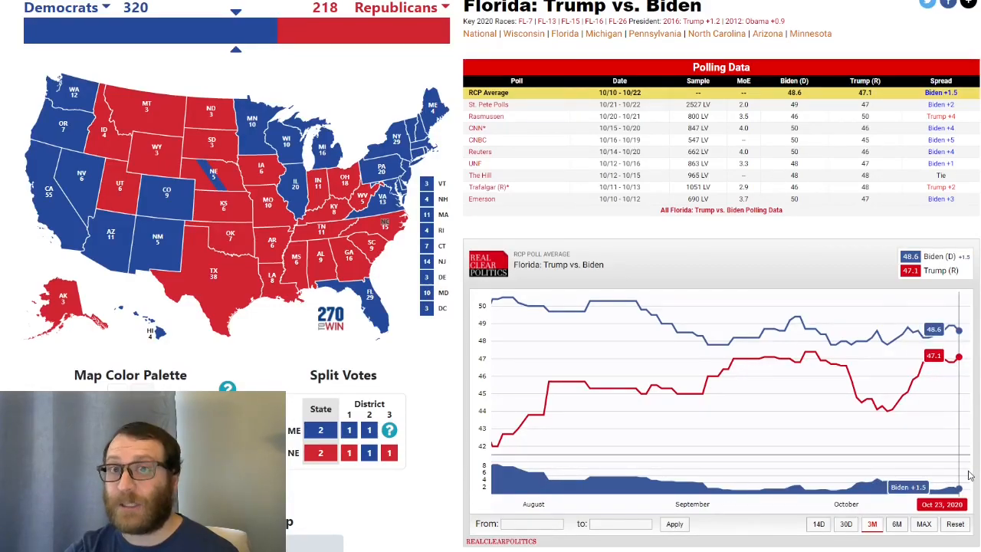
Go to Wisconsin's RealClearPolitics polling page, showing Biden up 4.6
{"action": "left_click", "coordinate": [524, 33]}
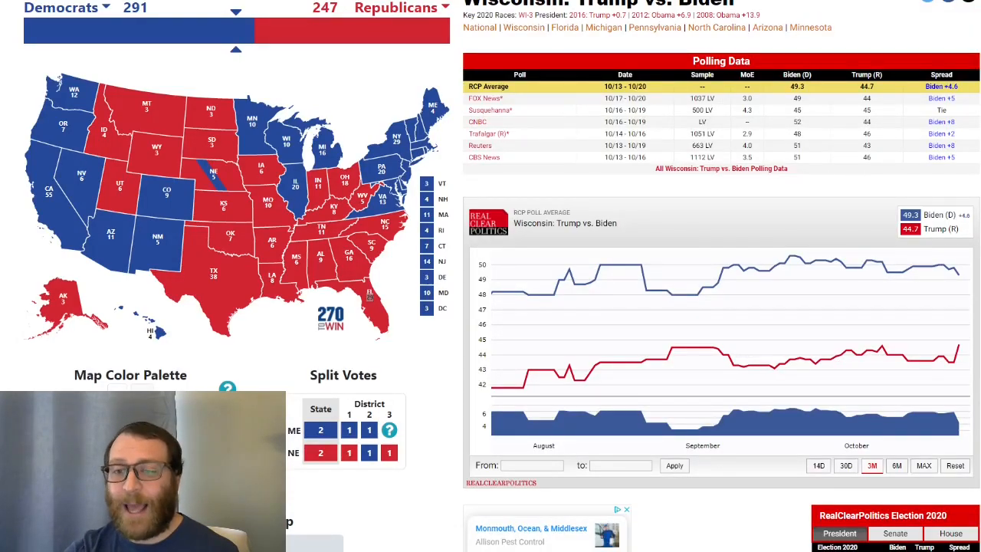
{"action": "mouse_move", "coordinate": [690, 331]}
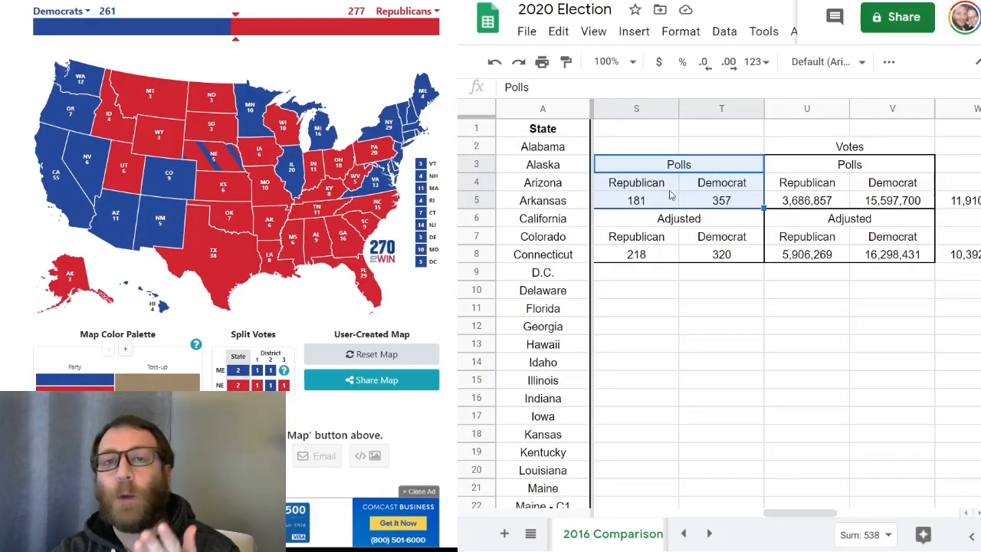
Select the Polls header showing the 181–357 poll-based electoral tally
{"action": "left_click", "coordinate": [678, 219]}
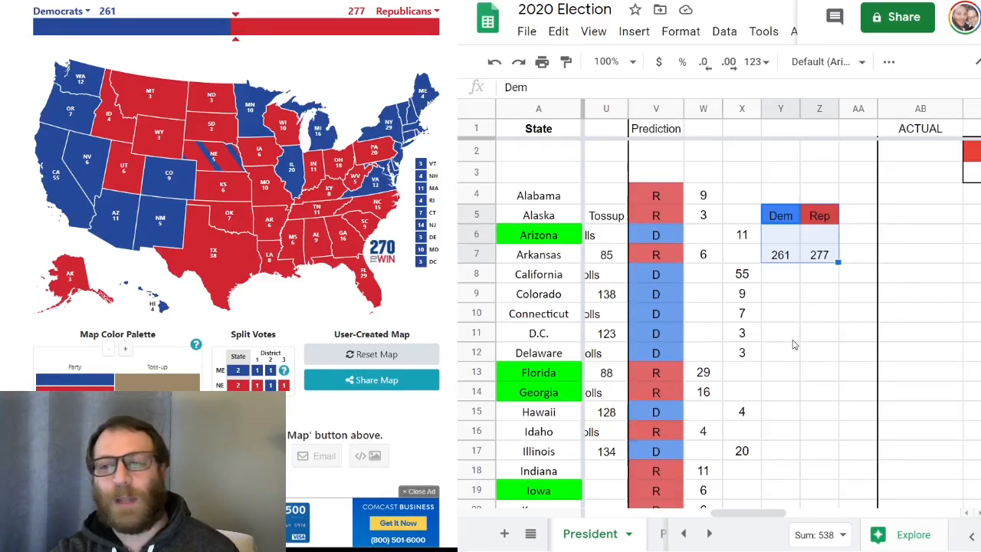
{"action": "left_click", "coordinate": [584, 533]}
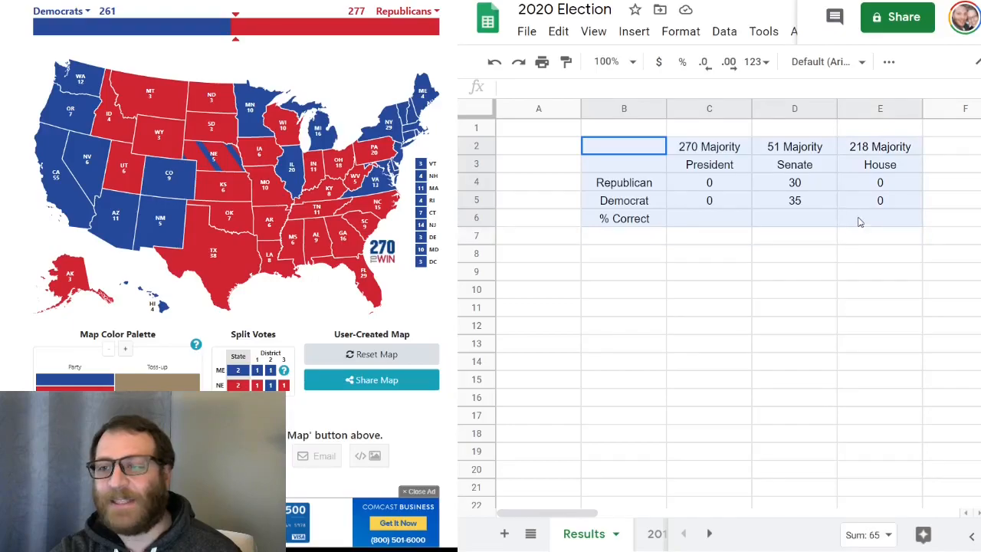
{"action": "left_click_drag", "start_coordinate": [624, 147], "coordinate": [880, 219]}
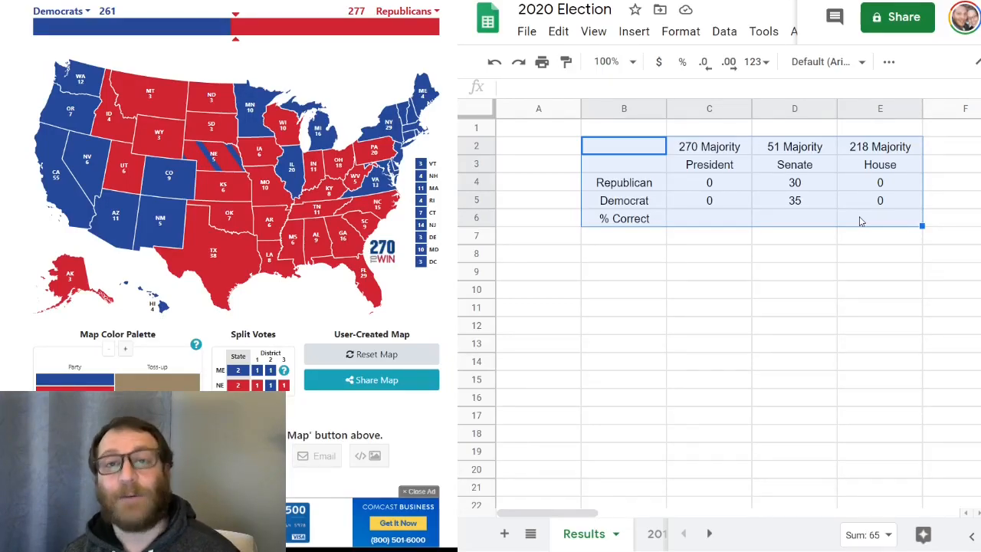
{"action": "left_click", "coordinate": [697, 539]}
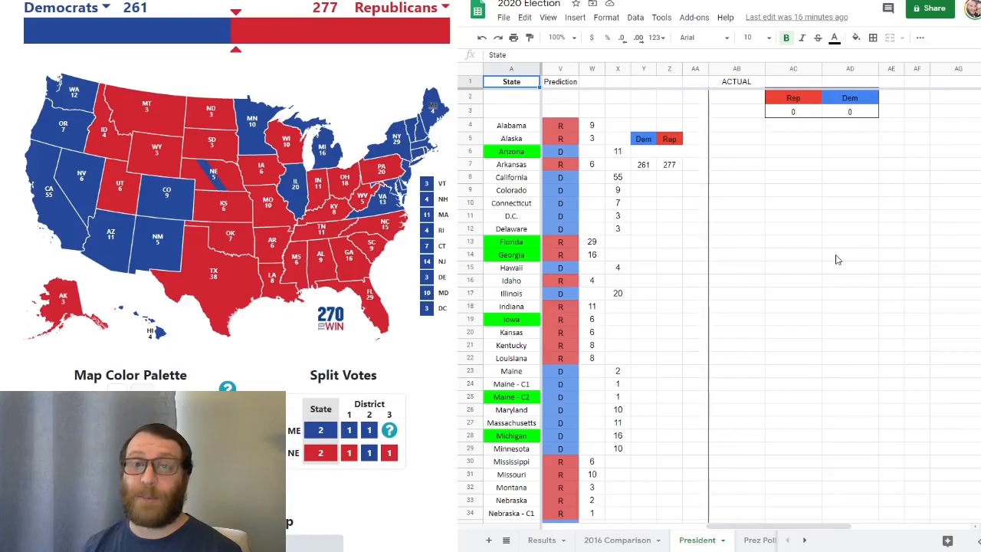